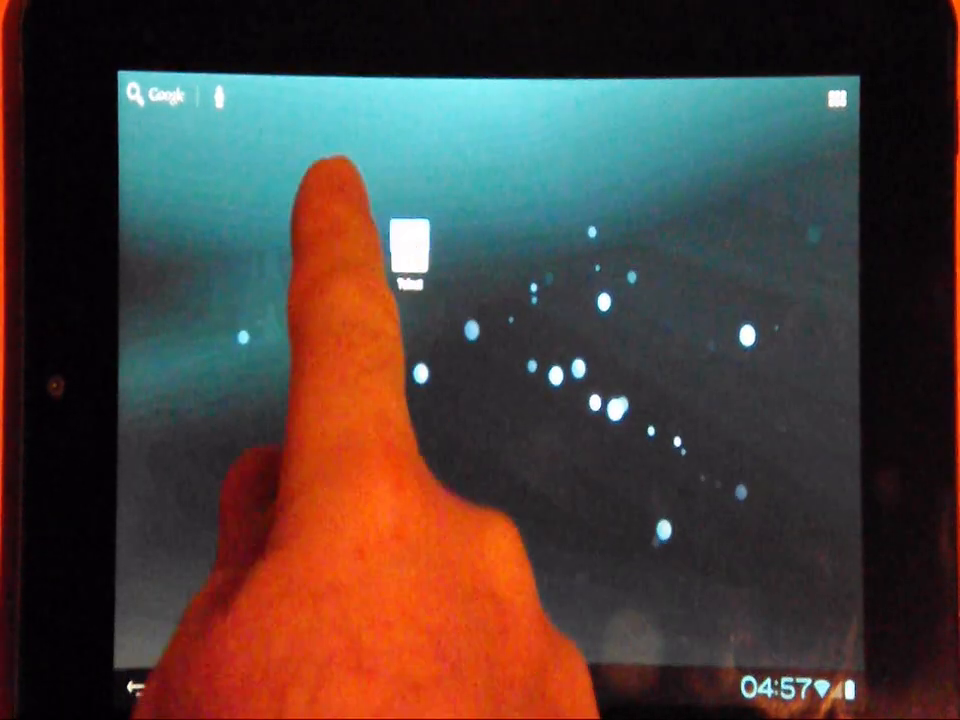
# - Launch the web browser from the home screen to reach the Gambit MIMIC Simulator page
pyautogui.click(406, 240)
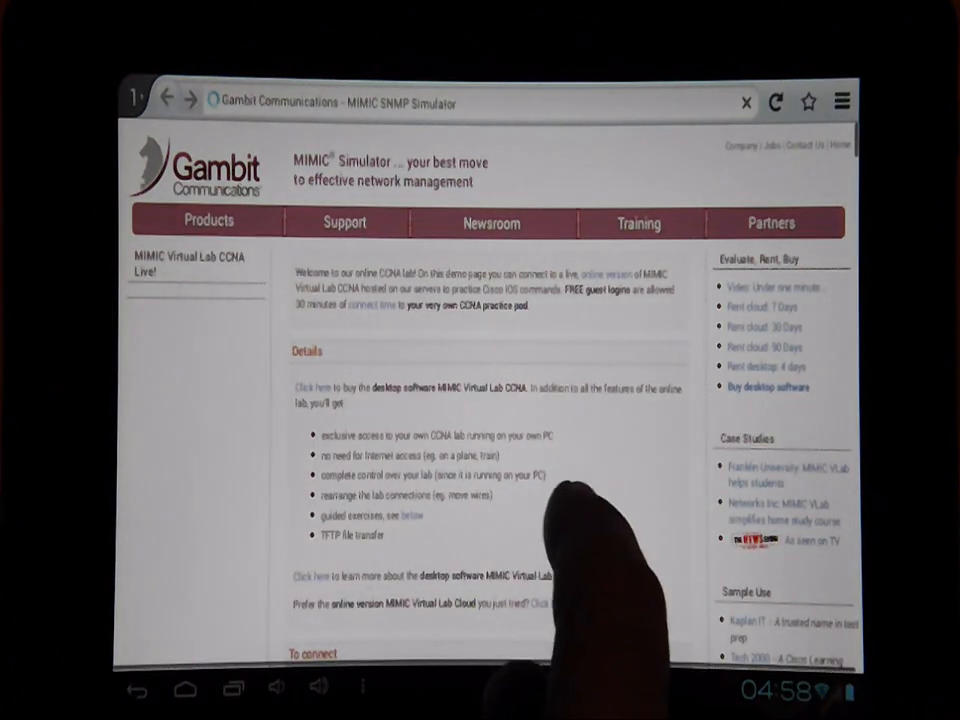
# - Scroll down to the online lab topology and show the Gateway router's Stop/Console/Telnet/SSH menu
pyautogui.scroll(-3)
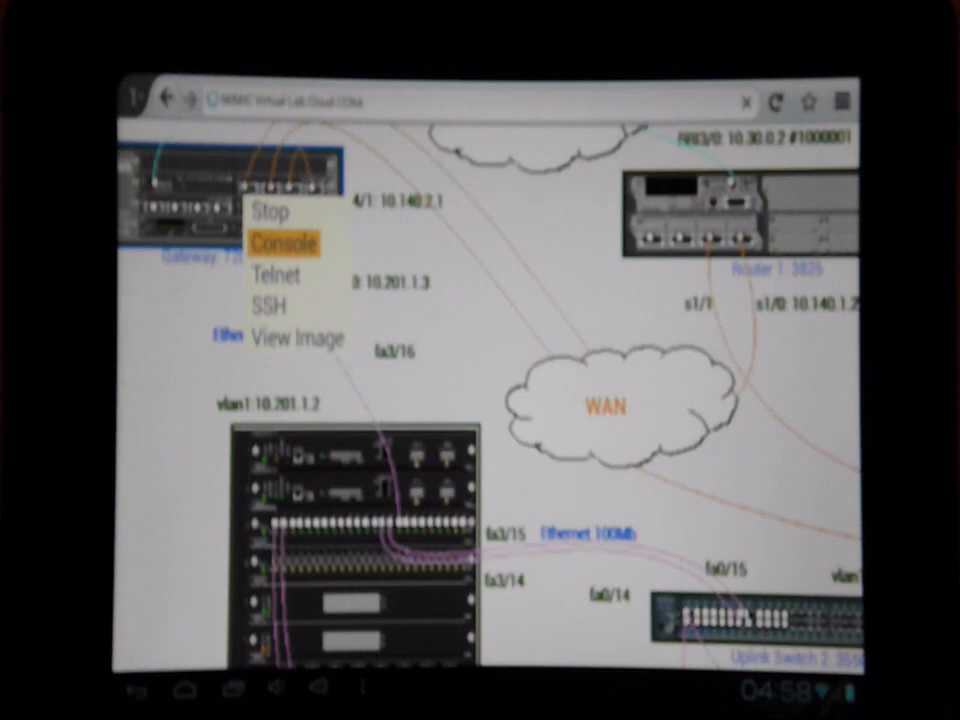
# - Connect to the gateway router over Telnet and bring up the keyboard for login
pyautogui.click(284, 244)
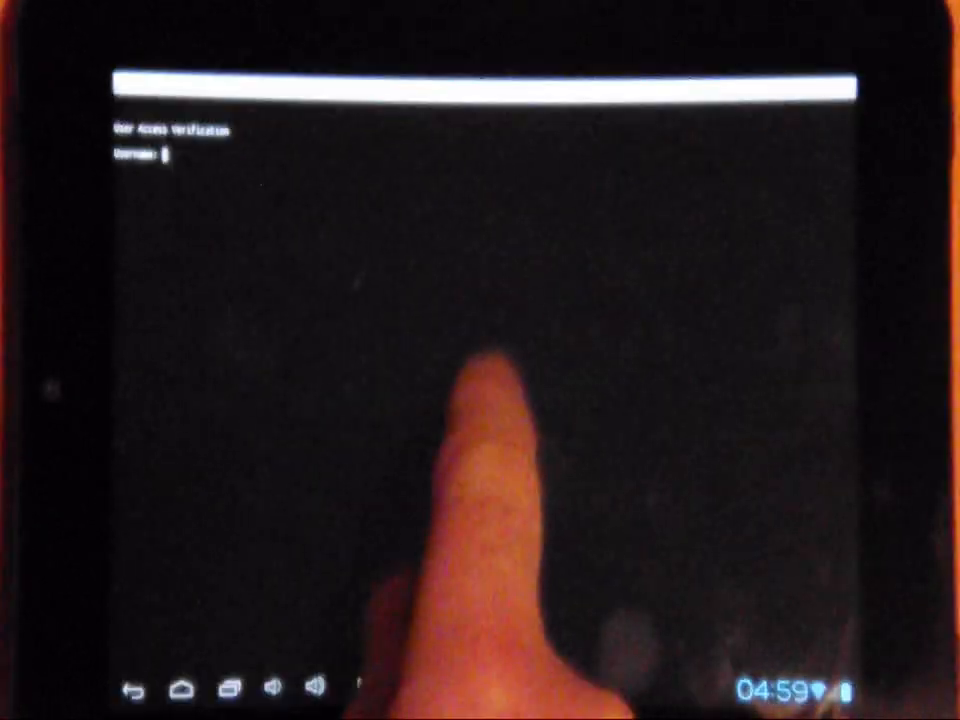
pyautogui.click(176, 156)
pyautogui.write('lab')
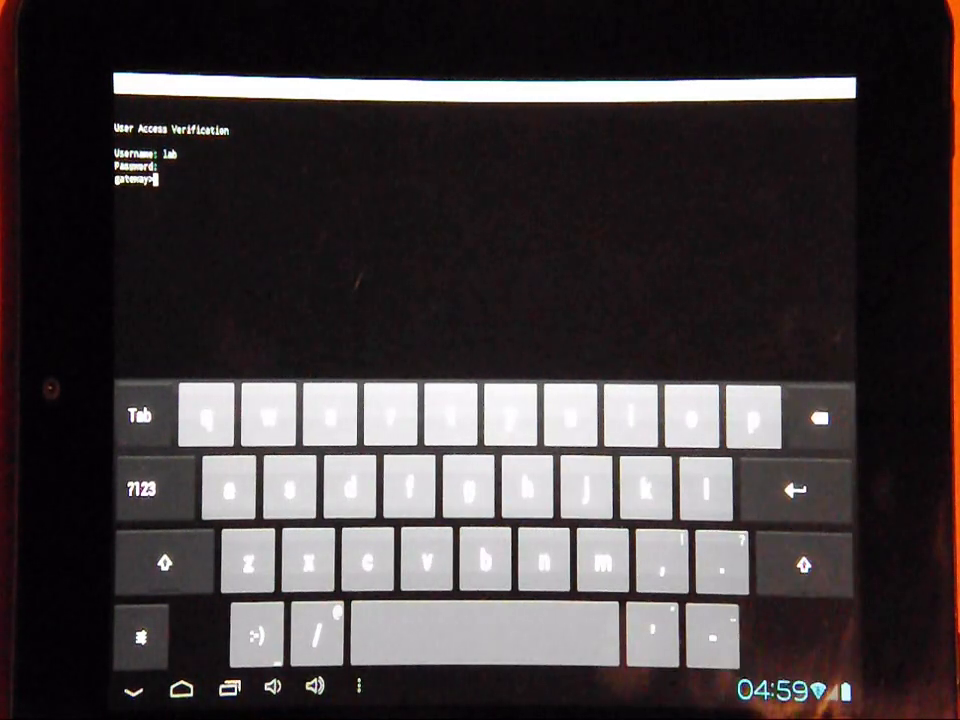
# - Run 'show ip int brief' at the gateway> prompt to list interfaces and their status
pyautogui.click(284, 490)
pyautogui.write('sho ip int brief')
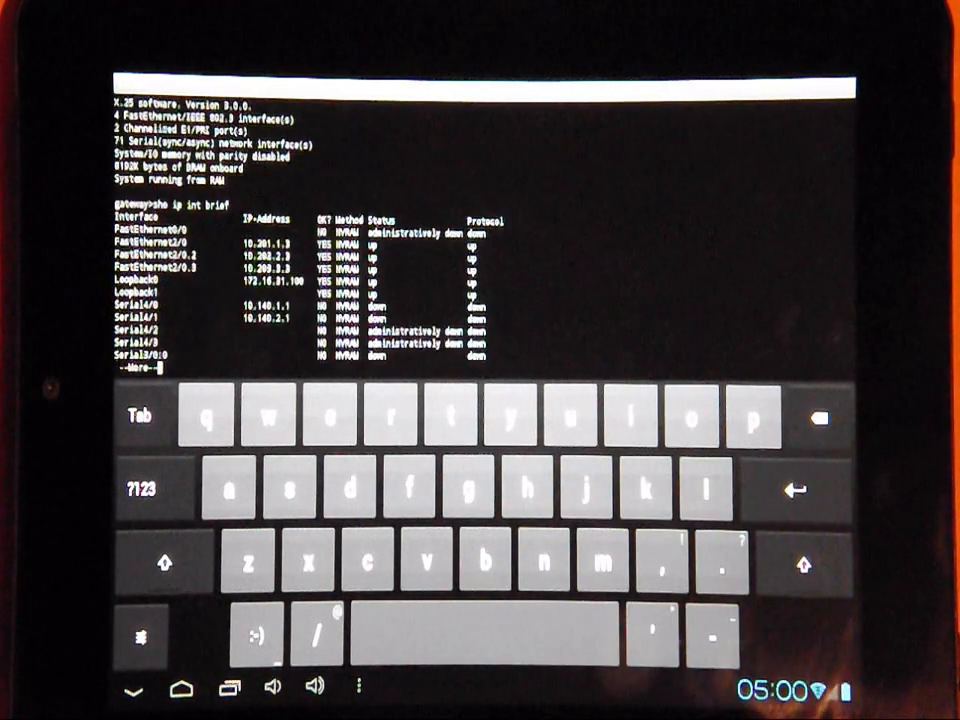
# - Page through the interface list, enable privileged mode and run 'sh run' for the running configuration
pyautogui.click(490, 640)
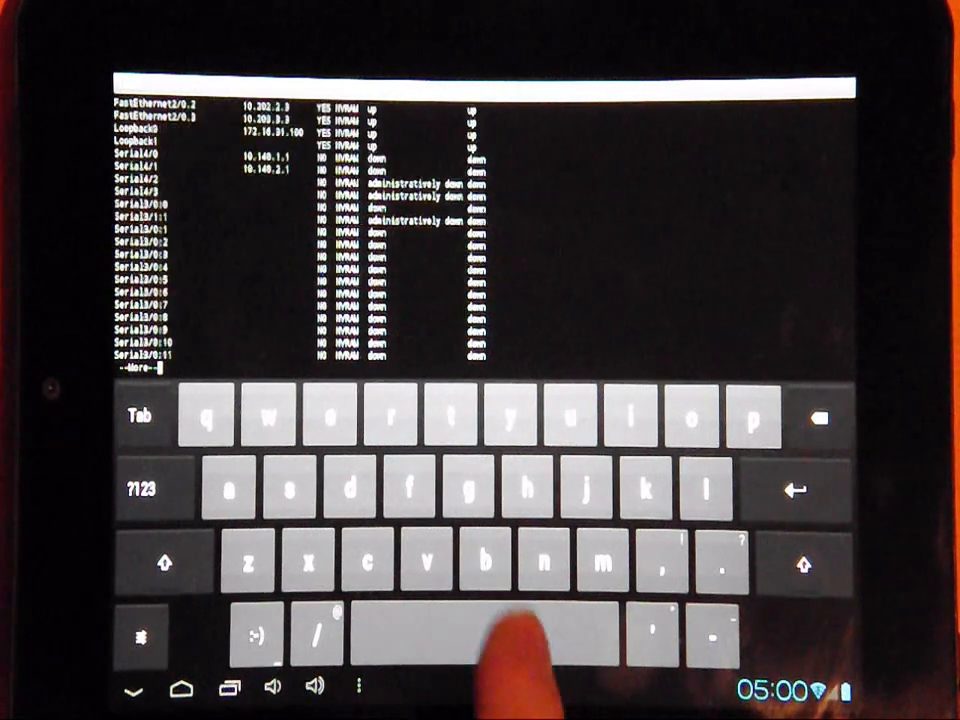
pyautogui.press('space')
pyautogui.write('sh run')
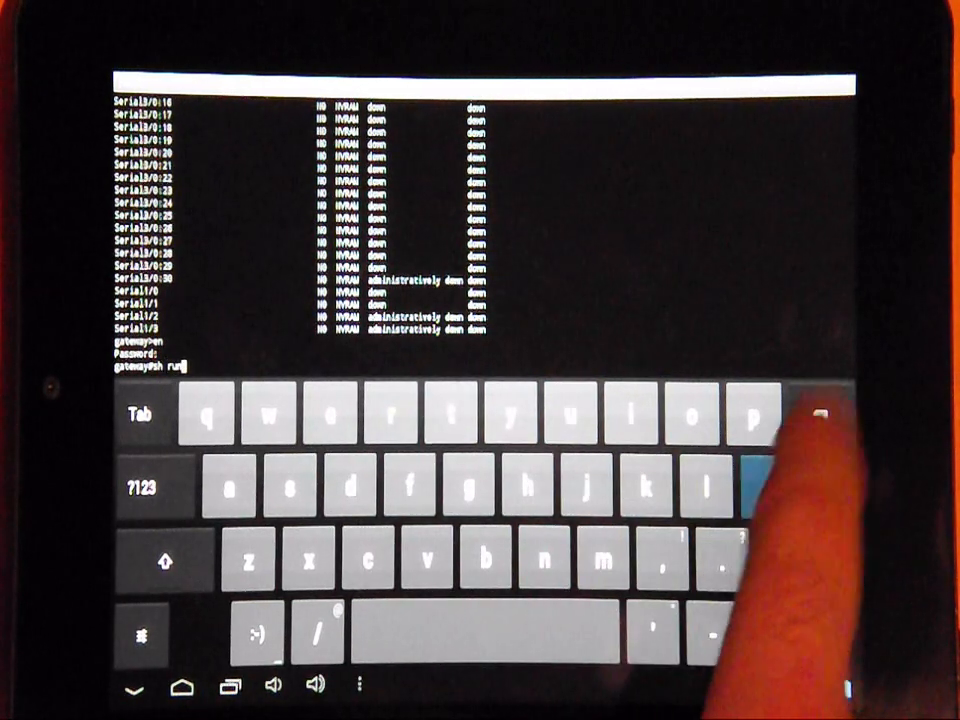
pyautogui.press('Enter')
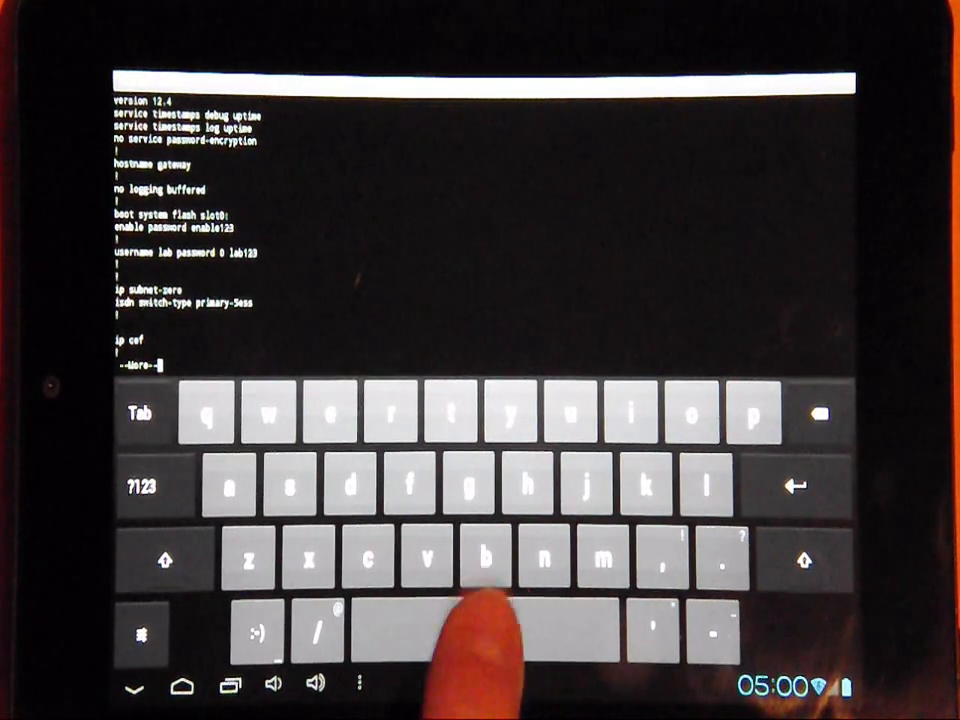